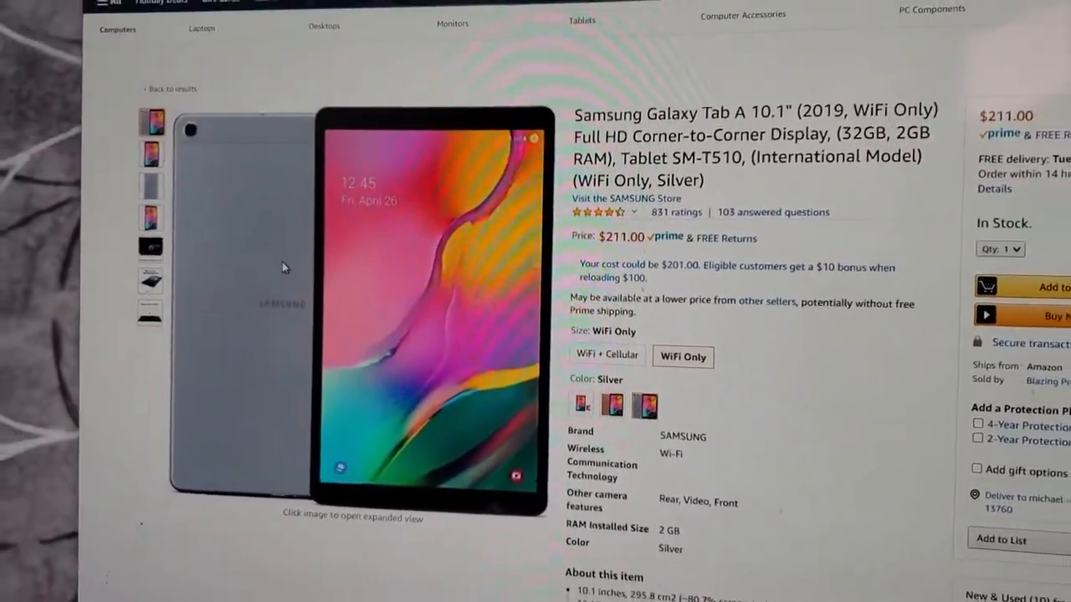
Scroll down the Fire HD 10 listing to the product image and choose the Plum colour at $79.99
{"action": "scroll", "scroll_direction": "down", "scroll_amount": 3}
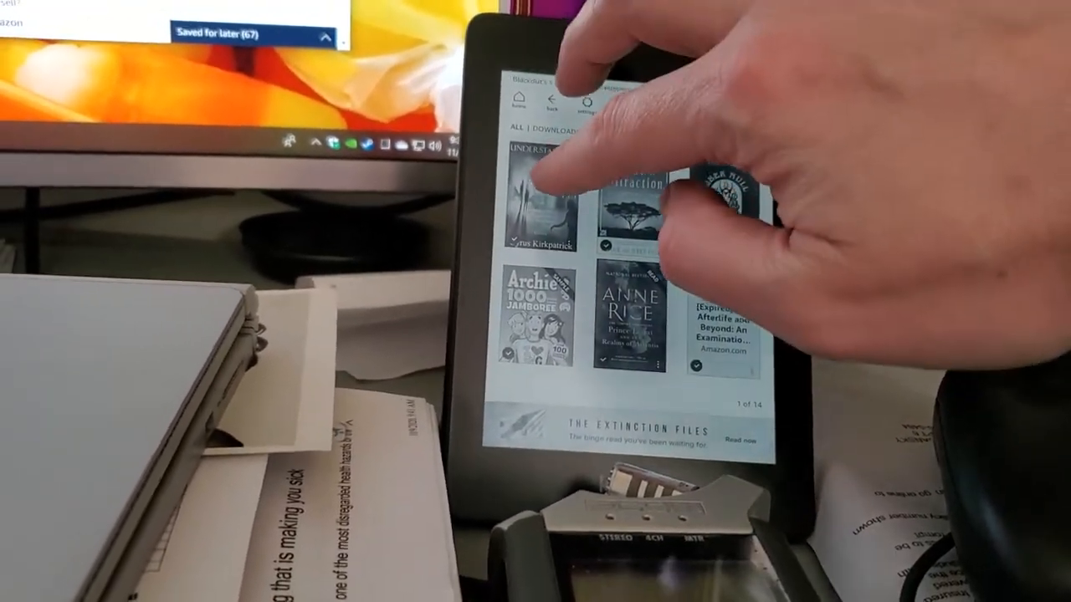
{"action": "left_click", "coordinate": [544, 201]}
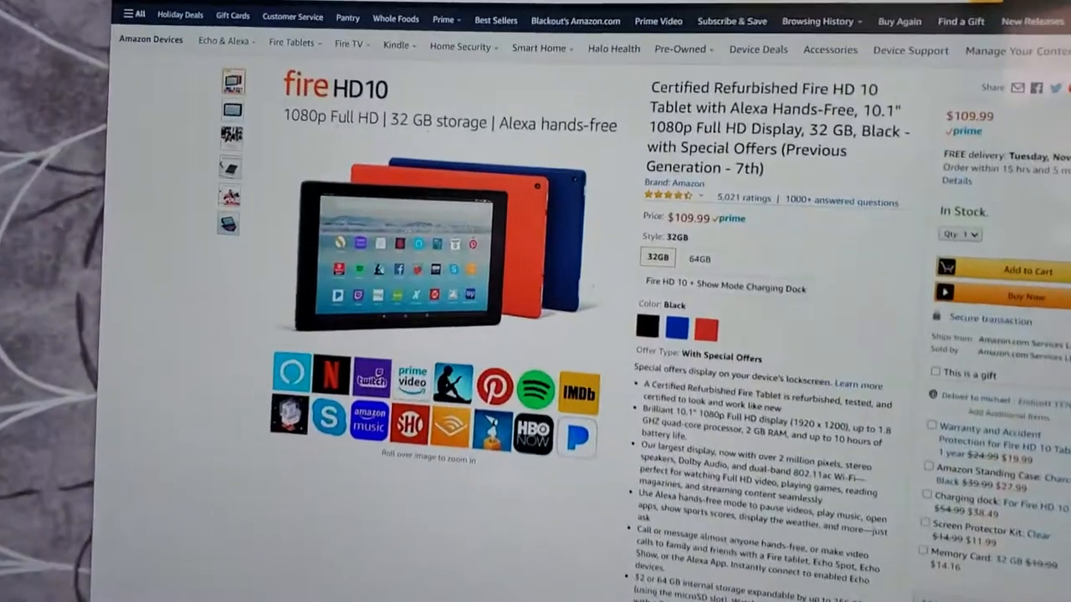
{"action": "scroll", "scroll_direction": "down", "scroll_amount": 3}
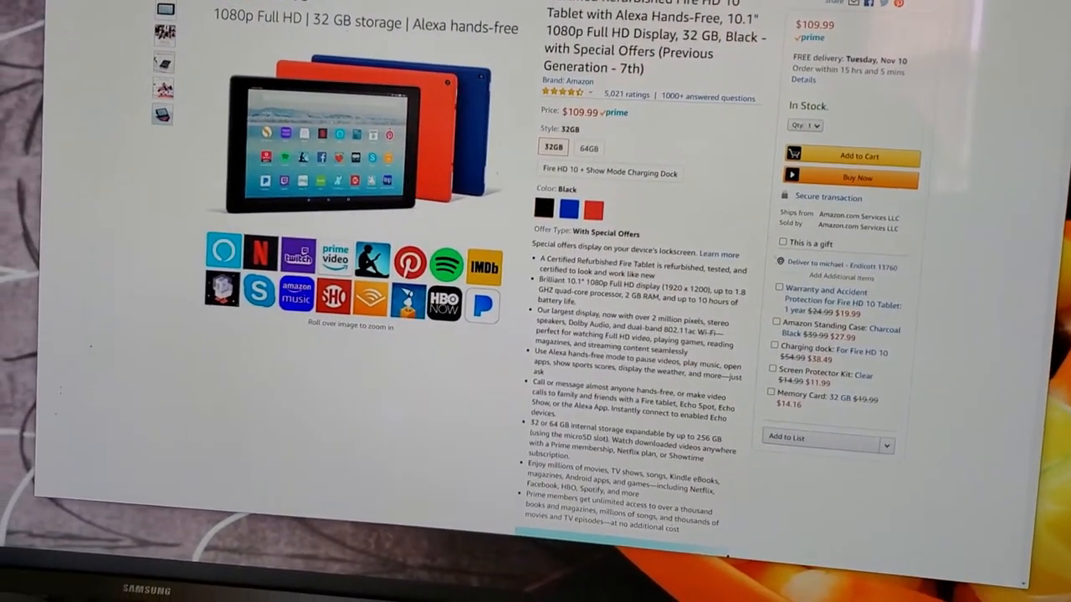
{"action": "scroll", "scroll_direction": "down", "scroll_amount": 3}
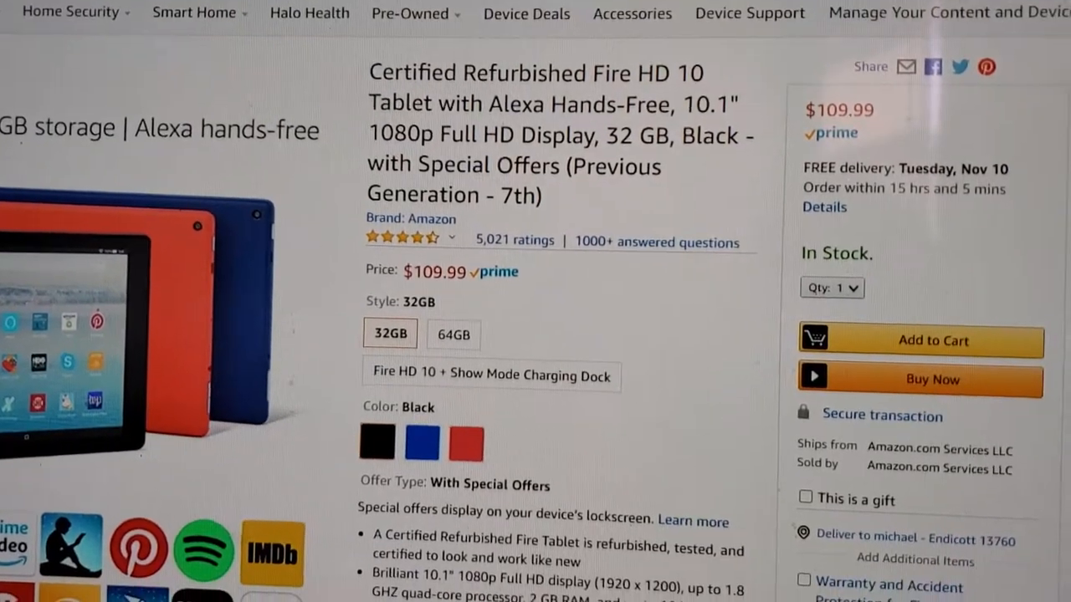
{"action": "scroll", "scroll_direction": "down", "scroll_amount": 3}
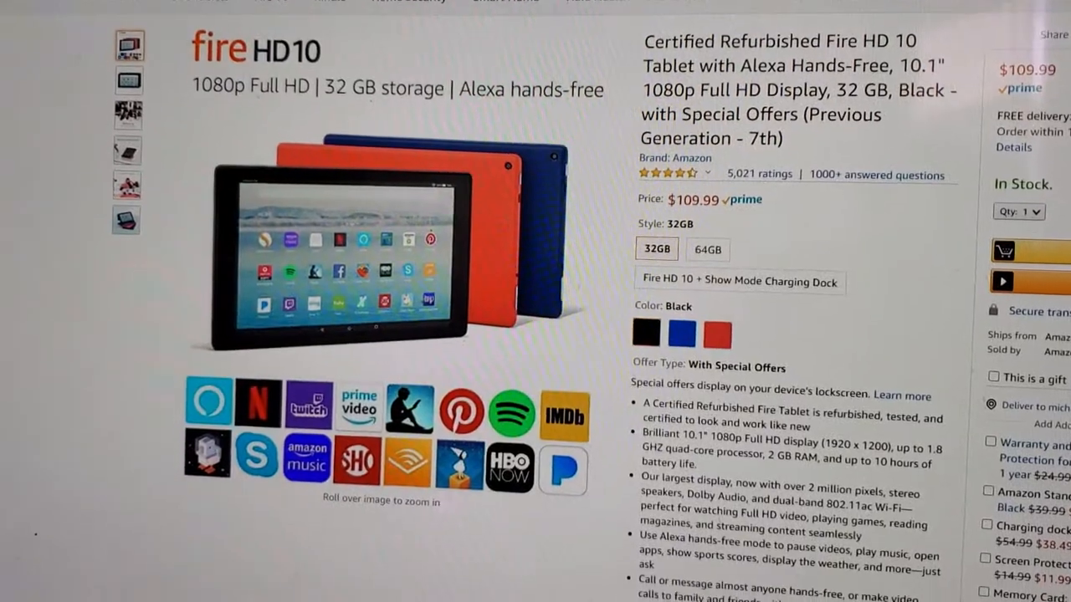
{"action": "scroll", "scroll_direction": "down", "scroll_amount": 3}
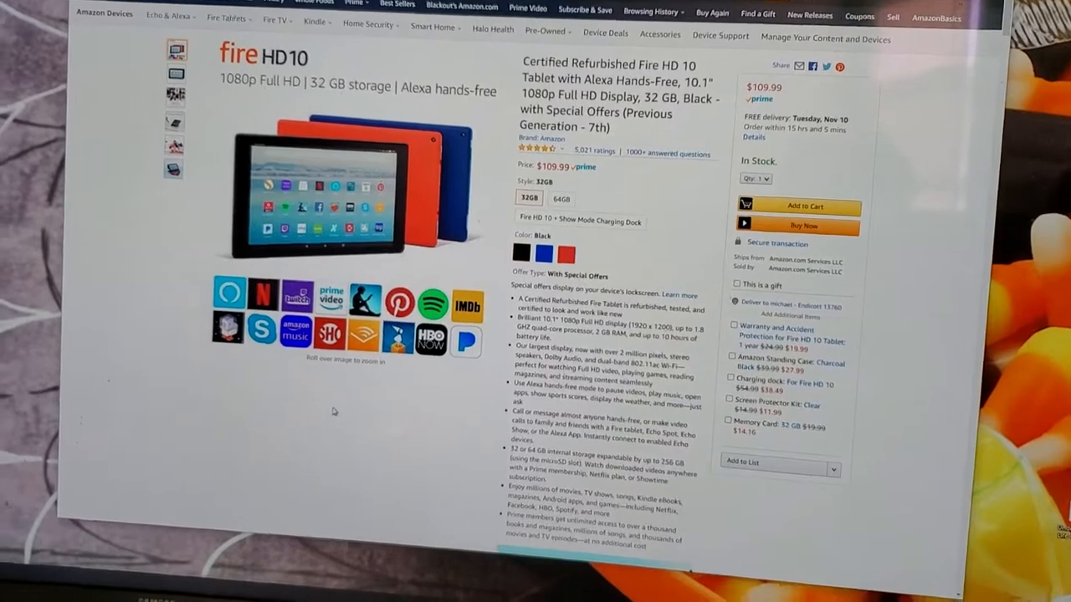
{"action": "left_click", "coordinate": [343, 192]}
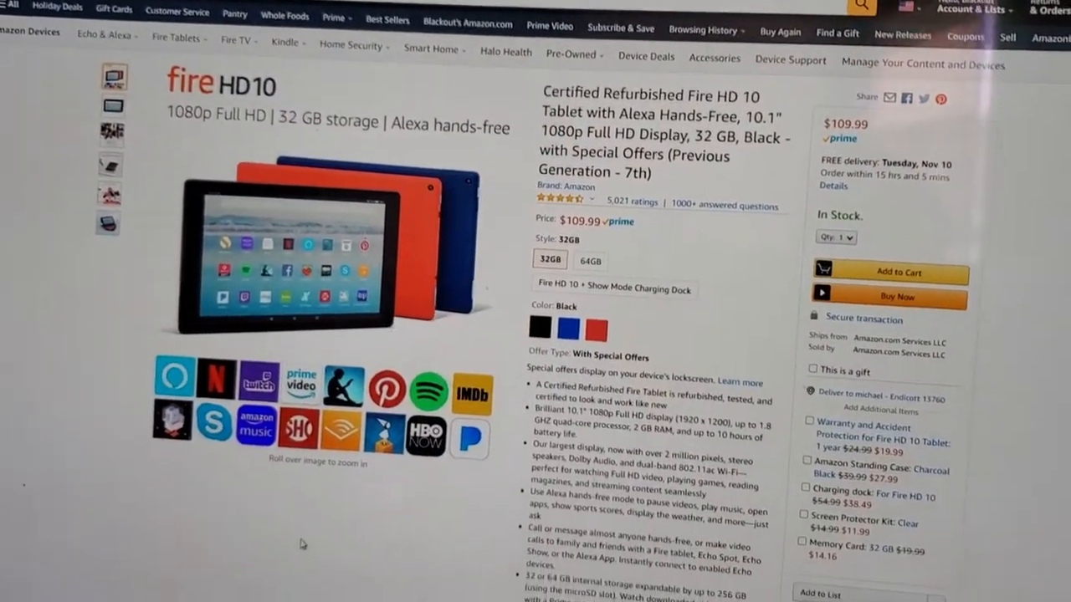
Scroll further down through the Fire HD 10 listing page
{"action": "scroll", "scroll_direction": "down", "scroll_amount": 3}
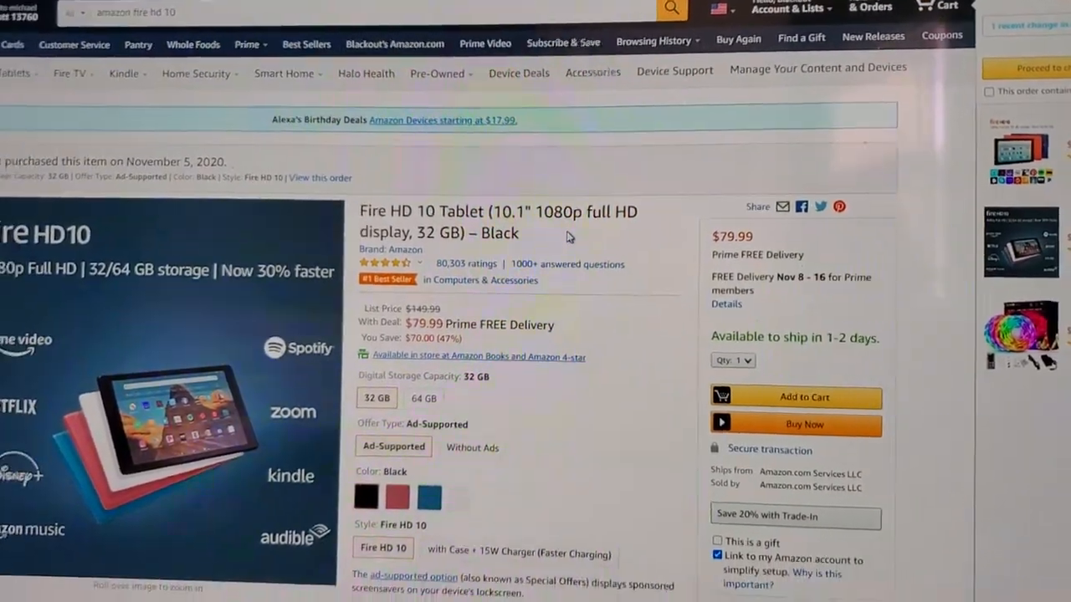
{"action": "scroll", "scroll_direction": "down", "scroll_amount": 3}
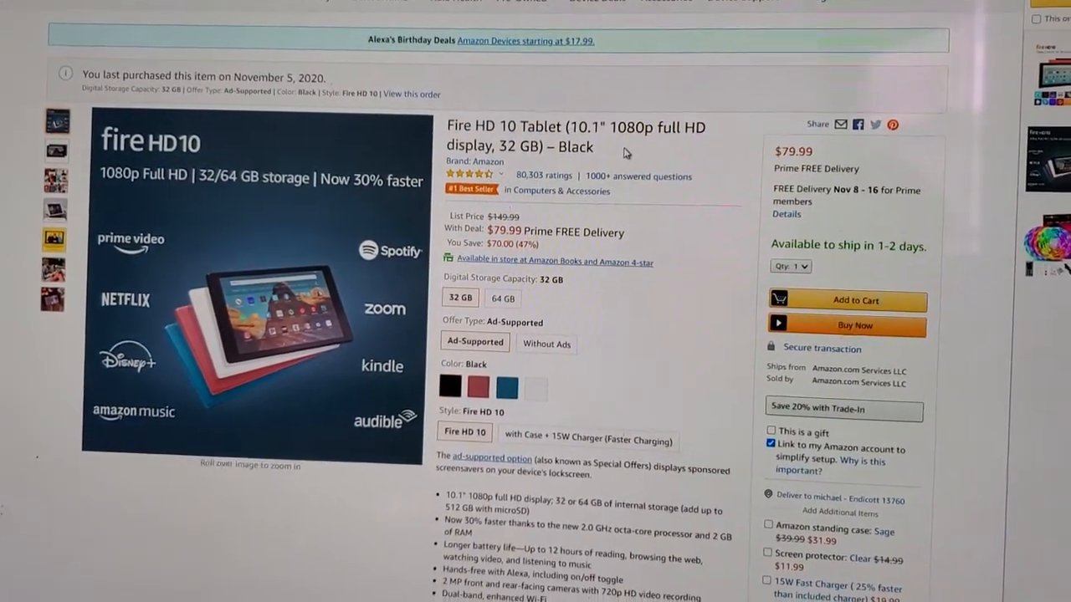
{"action": "scroll", "scroll_direction": "down", "scroll_amount": 3}
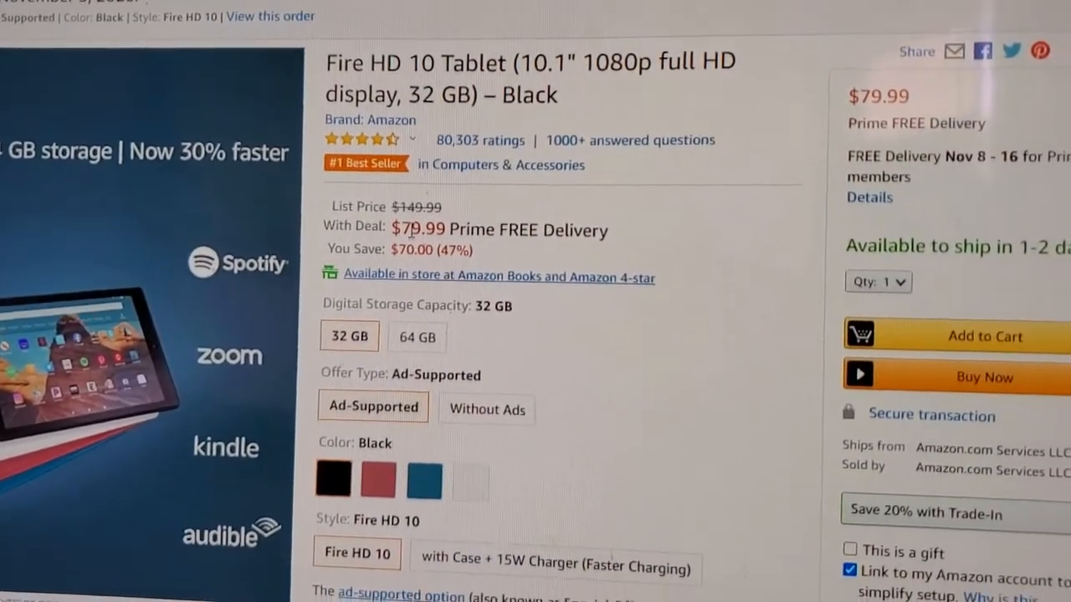
{"action": "scroll", "scroll_direction": "down", "scroll_amount": 3}
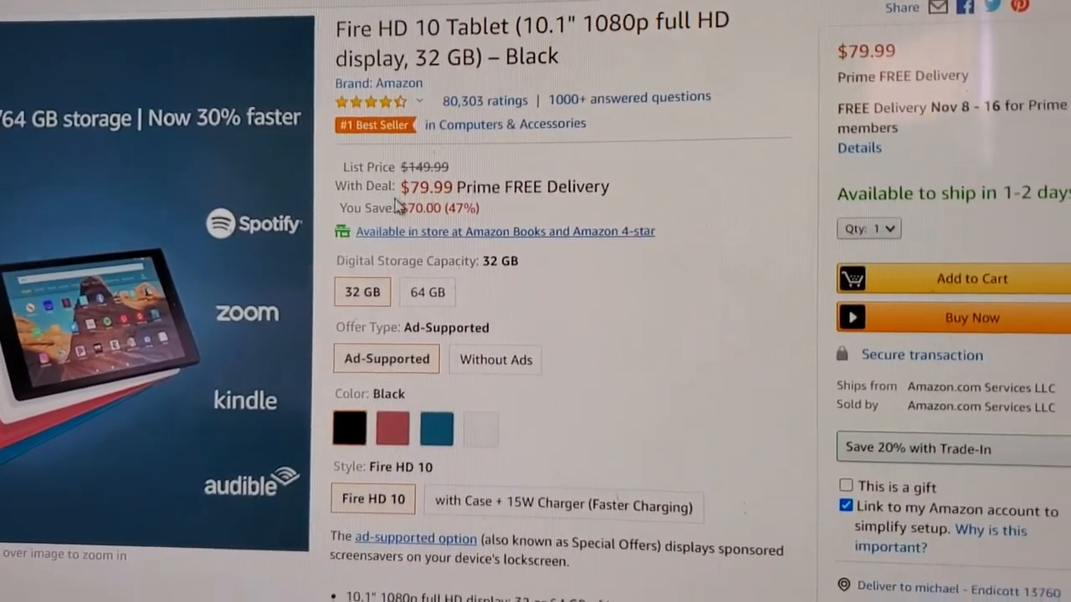
{"action": "scroll", "scroll_direction": "down", "scroll_amount": 3}
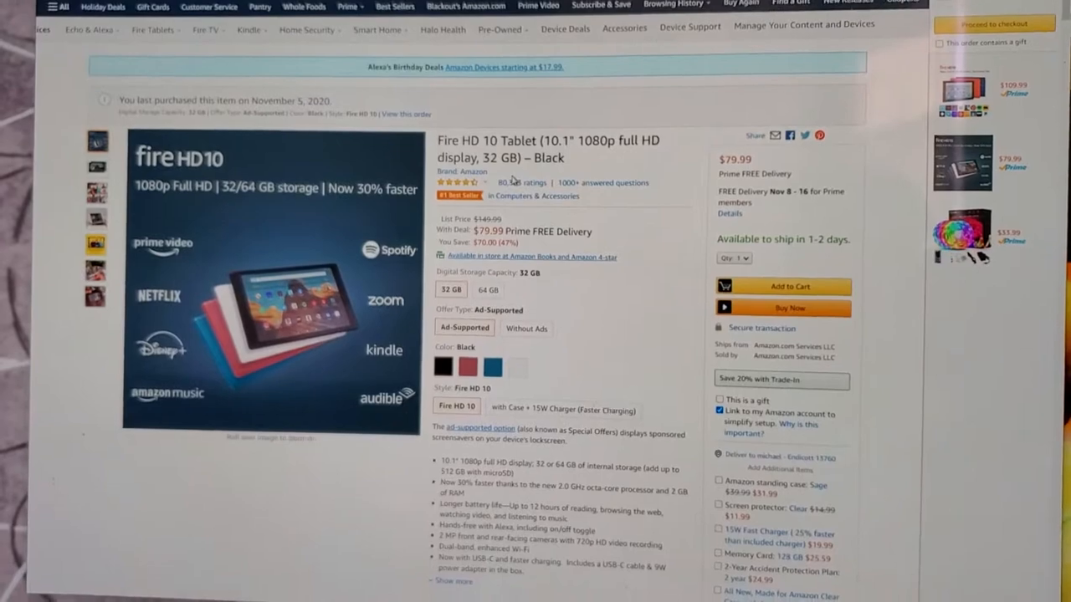
{"action": "scroll", "scroll_direction": "down", "scroll_amount": 3}
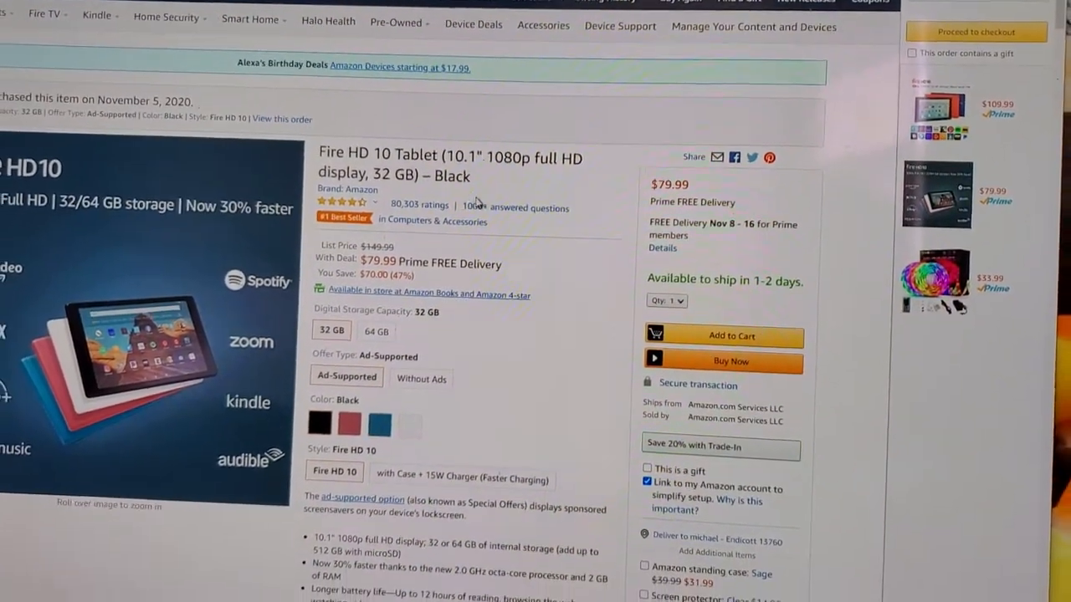
{"action": "scroll", "scroll_direction": "down", "scroll_amount": 3}
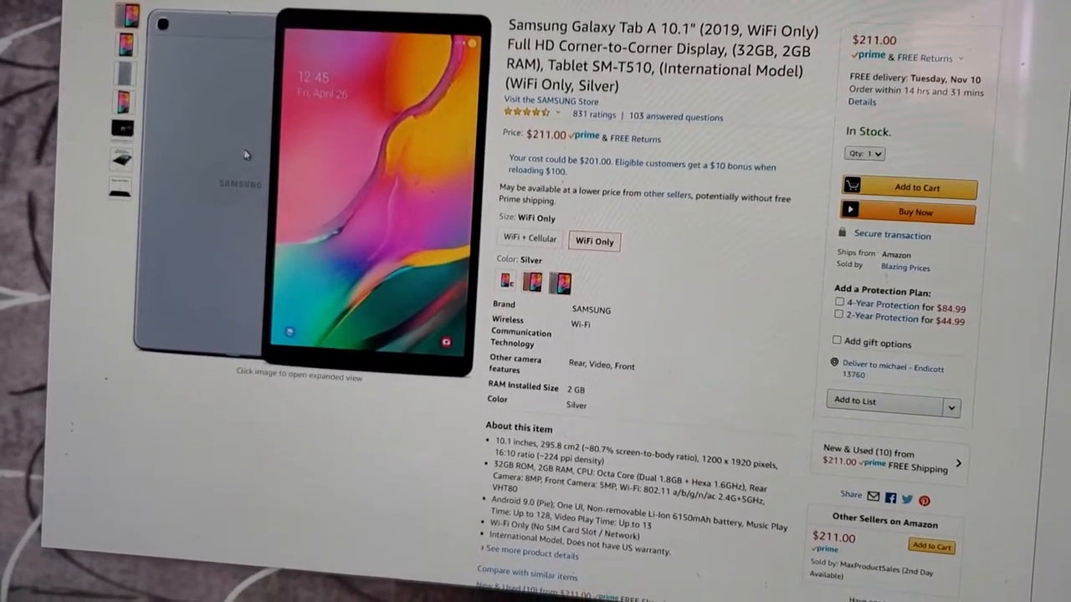
{"action": "scroll", "scroll_direction": "down", "scroll_amount": 3}
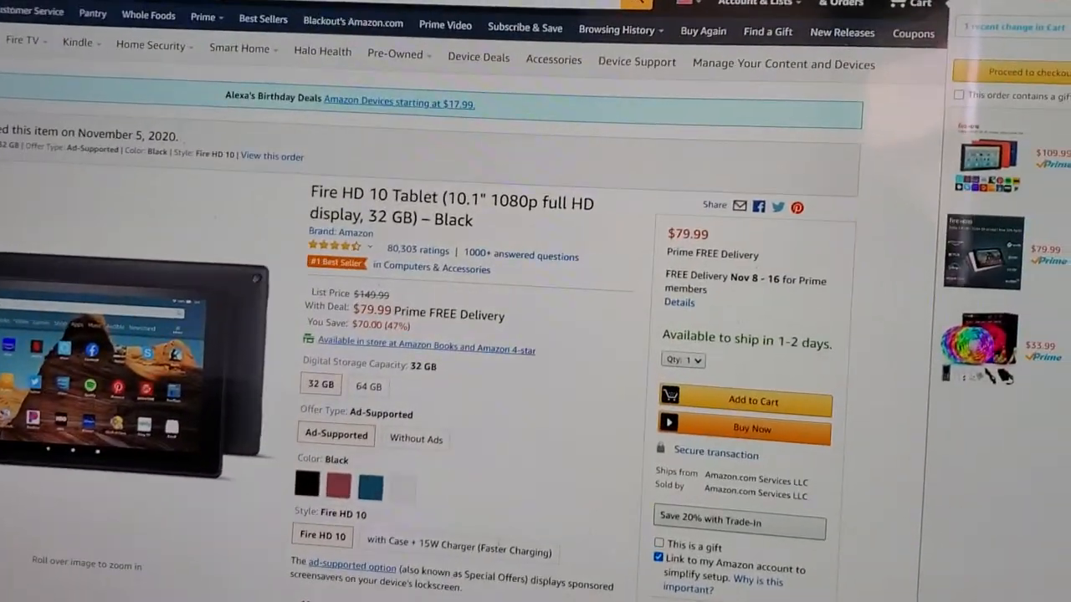
{"action": "scroll", "scroll_direction": "down", "scroll_amount": 3}
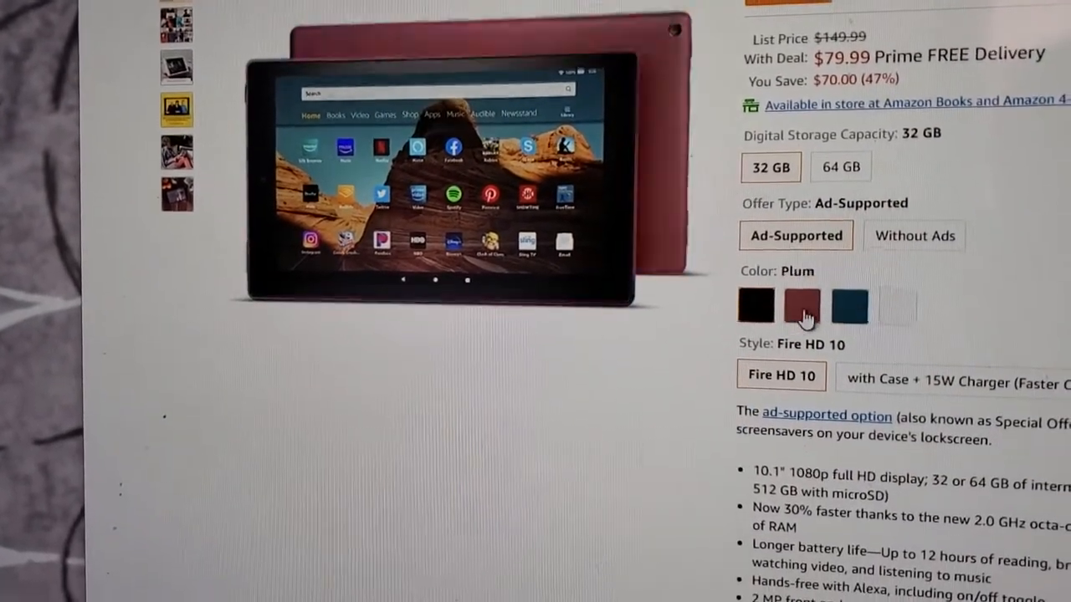
Cycle the Fire HD 10 through Black, Plum and Twilight Blue swatches, ending on Black at $79.99
{"action": "left_click", "coordinate": [753, 305]}
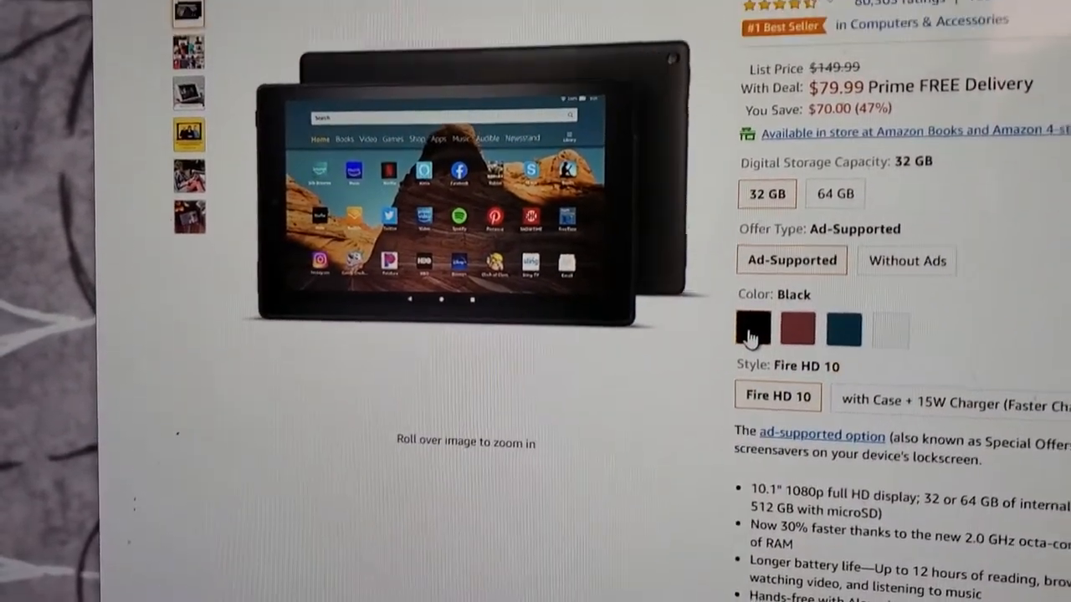
{"action": "left_click", "coordinate": [797, 328]}
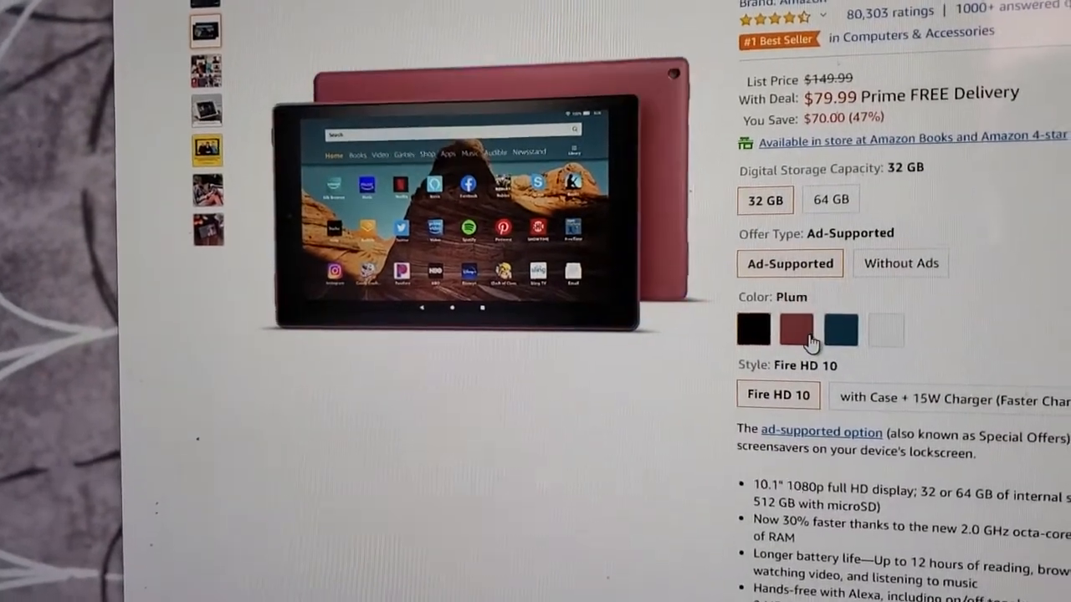
{"action": "left_click", "coordinate": [840, 328]}
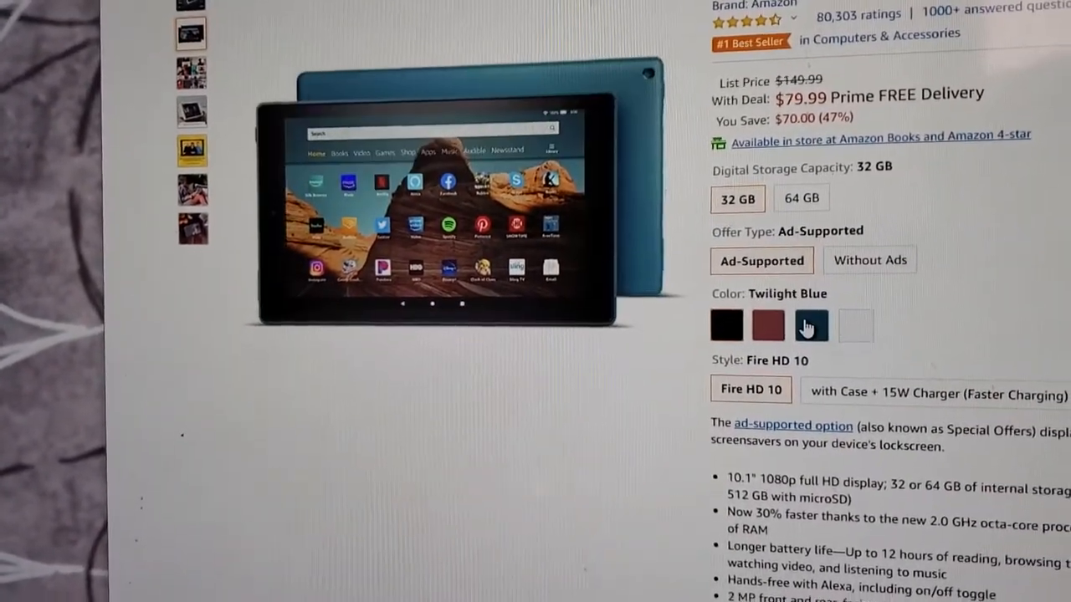
{"action": "left_click", "coordinate": [766, 327]}
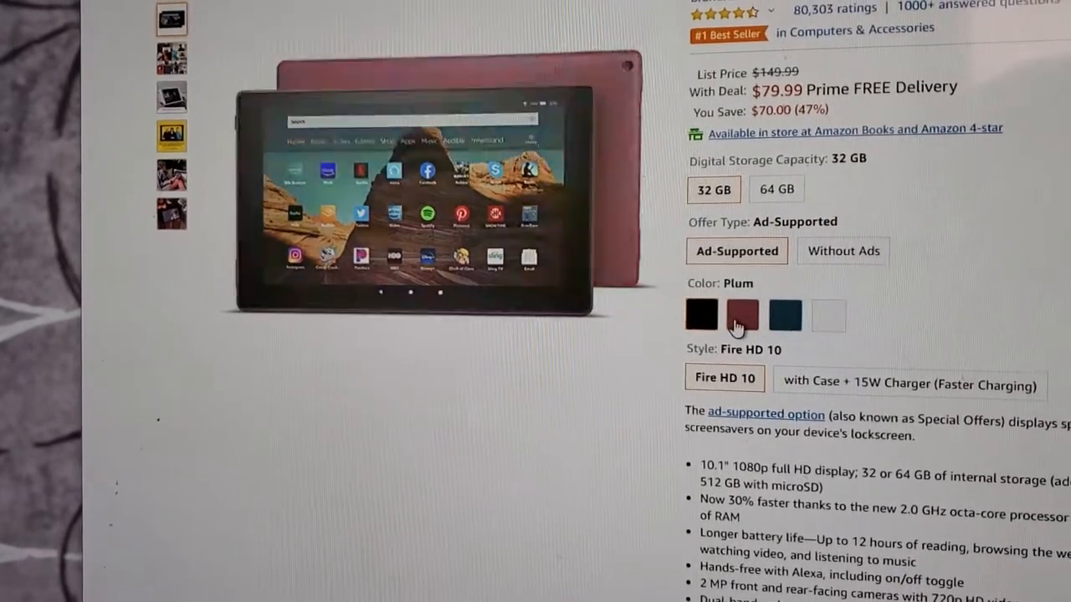
{"action": "left_click", "coordinate": [692, 326]}
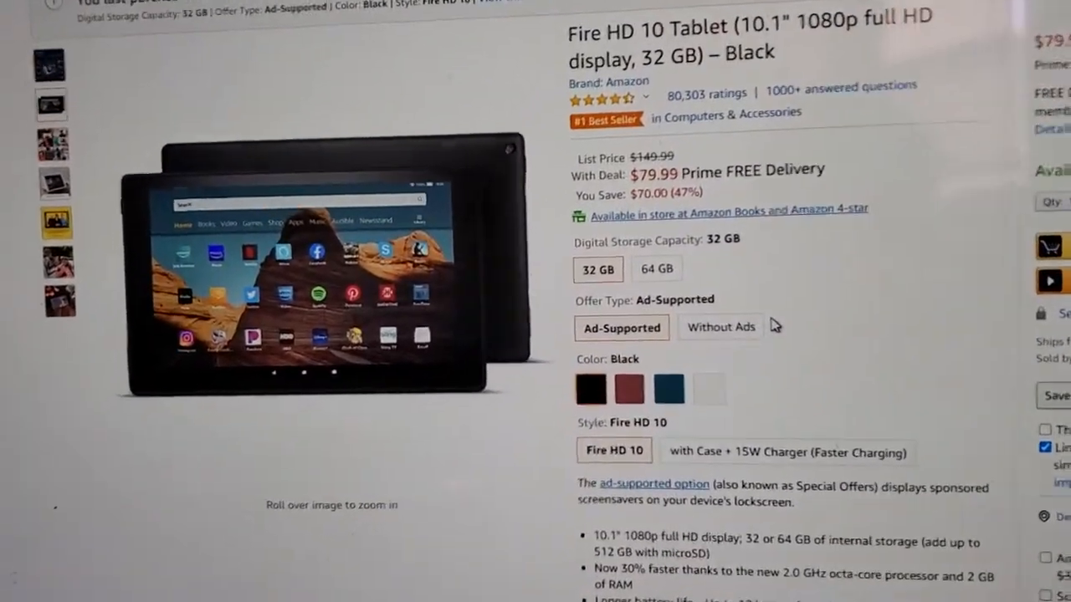
{"action": "scroll", "scroll_direction": "down", "scroll_amount": 3}
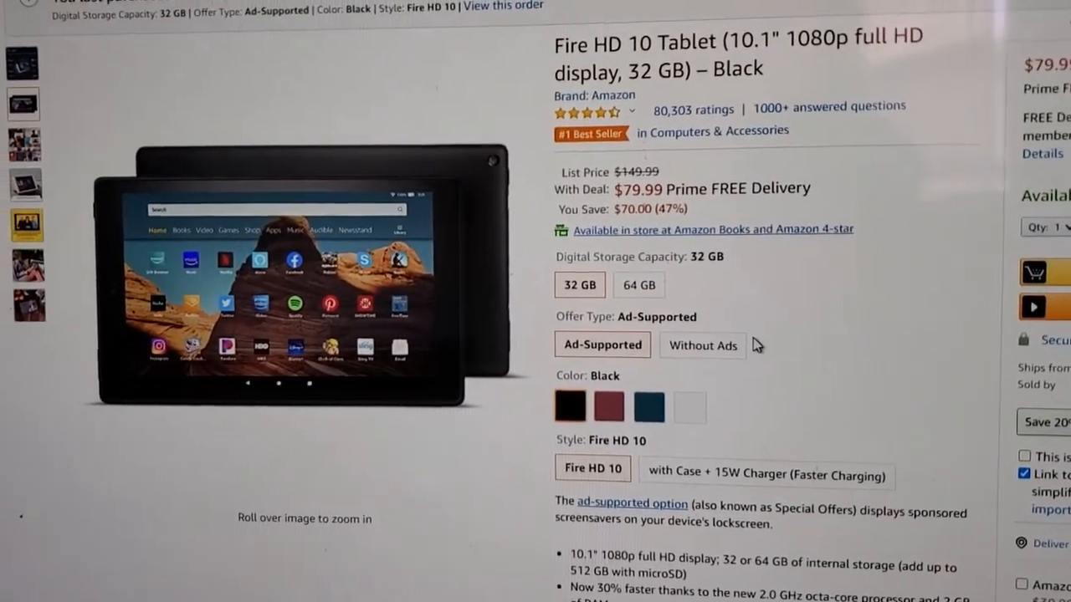
{"action": "scroll", "scroll_direction": "down", "scroll_amount": 3}
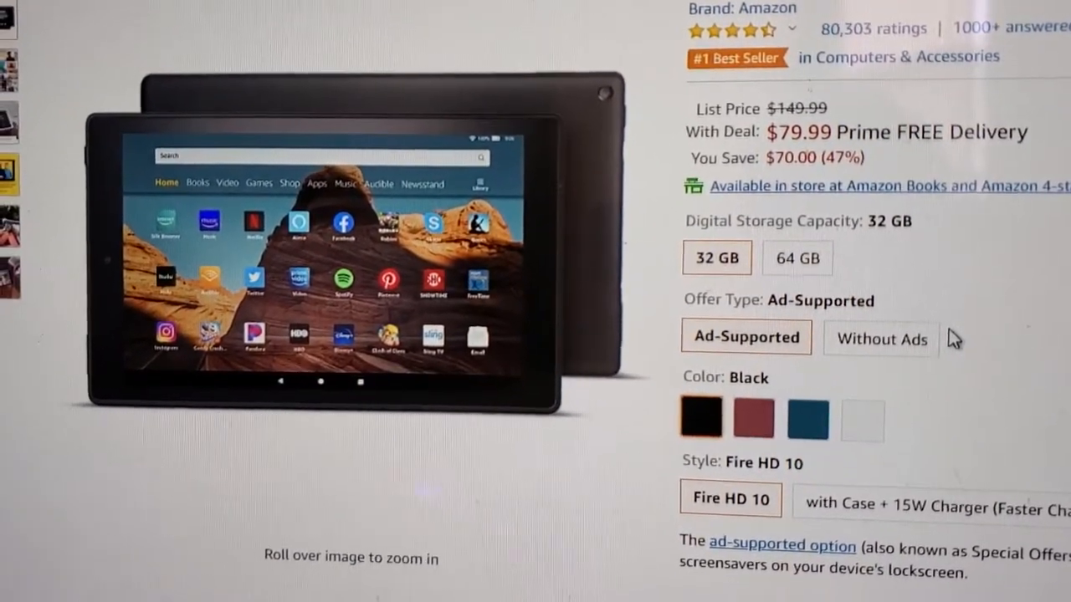
{"action": "scroll", "scroll_direction": "down", "scroll_amount": 3}
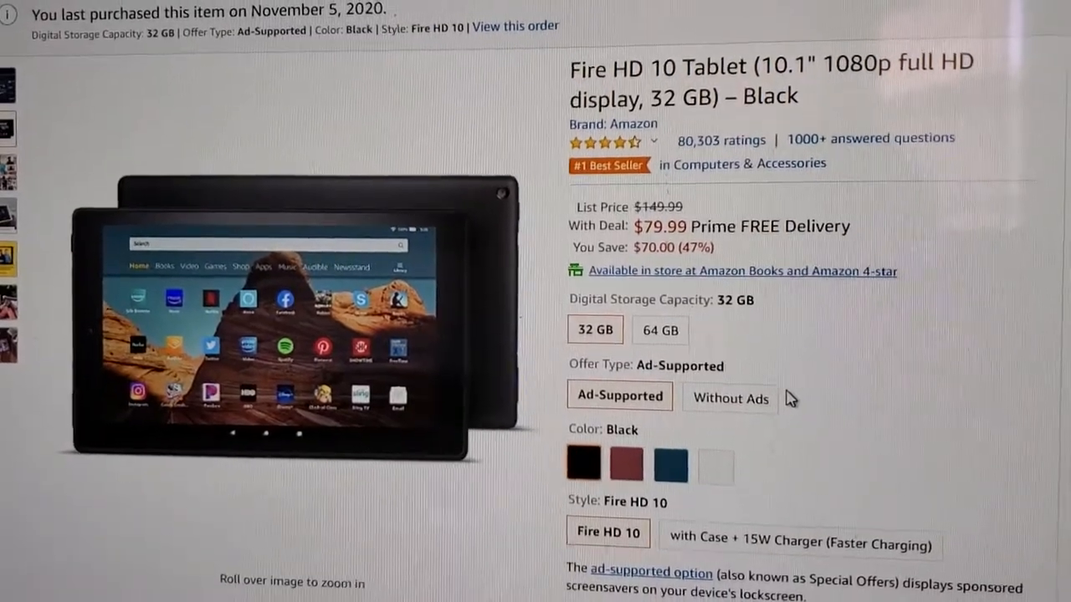
{"action": "scroll", "scroll_direction": "up", "scroll_amount": 3}
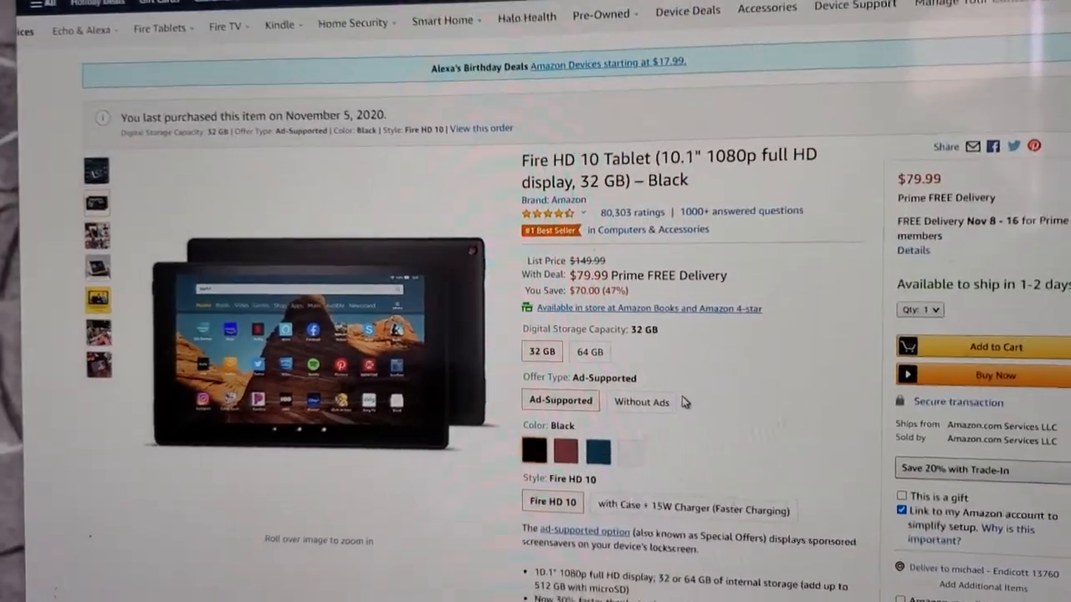
{"action": "scroll", "scroll_direction": "down", "scroll_amount": 3}
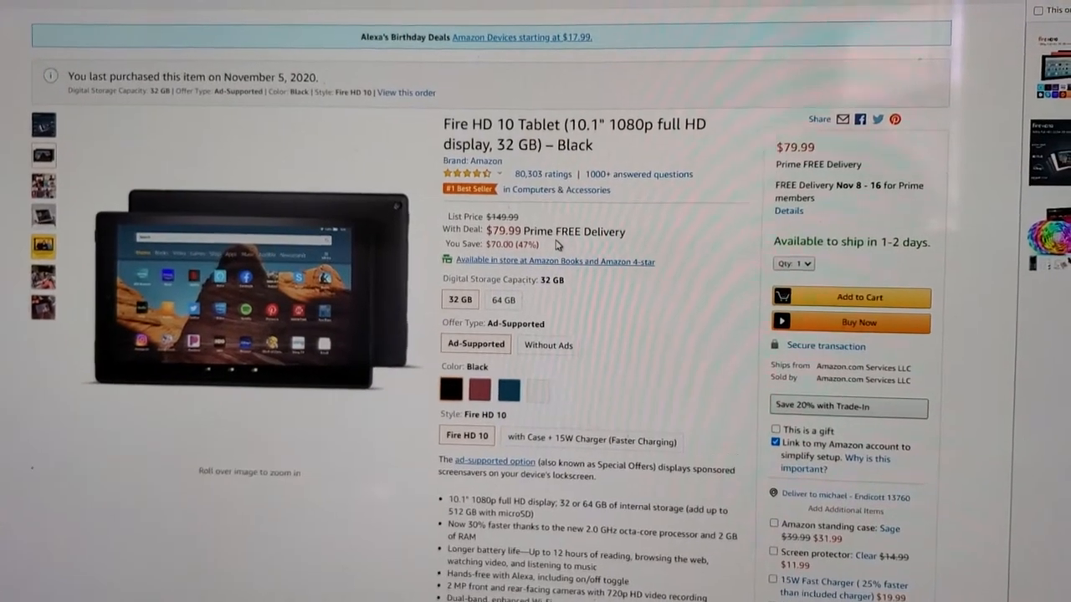
{"action": "scroll", "scroll_direction": "down", "scroll_amount": 3}
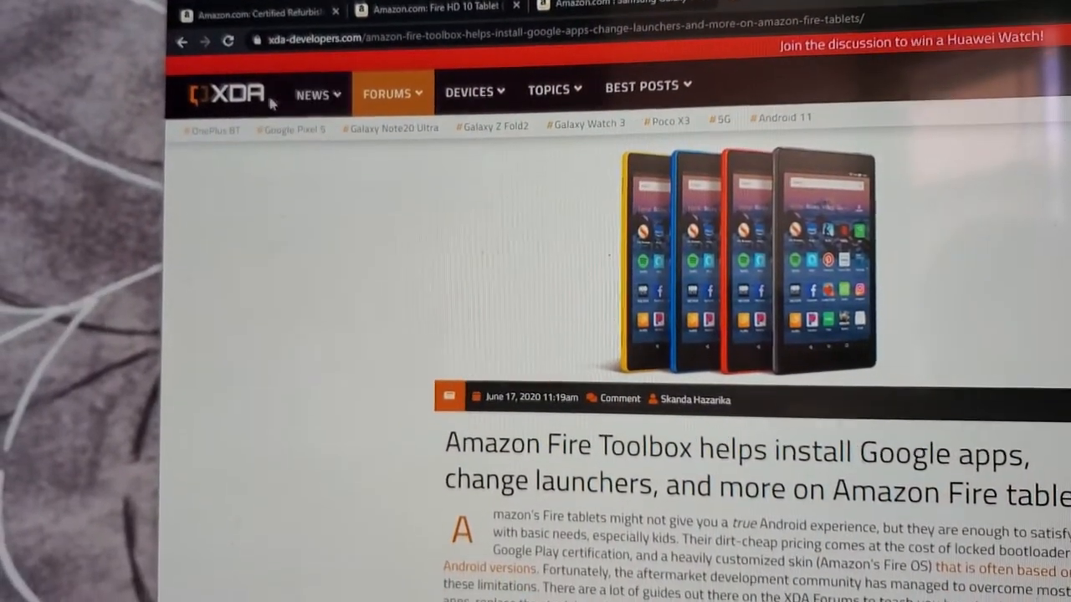
Scroll down the XDA article to the Amazon Fire Toolbox screenshot and its feature options
{"action": "scroll", "scroll_direction": "down", "scroll_amount": 3}
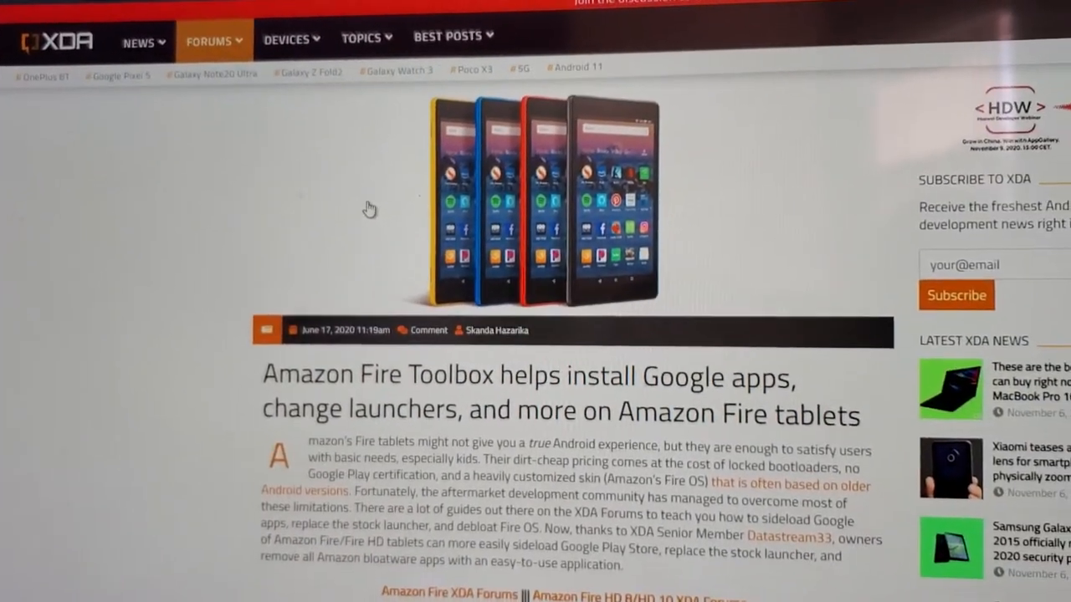
{"action": "scroll", "scroll_direction": "down", "scroll_amount": 3}
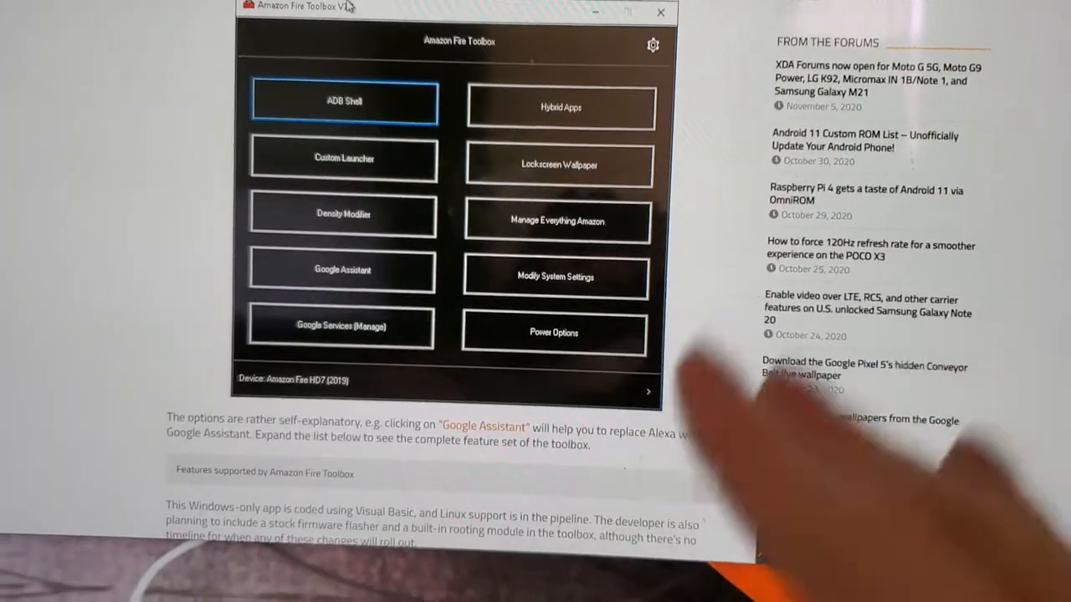
{"action": "scroll", "scroll_direction": "down", "scroll_amount": 3}
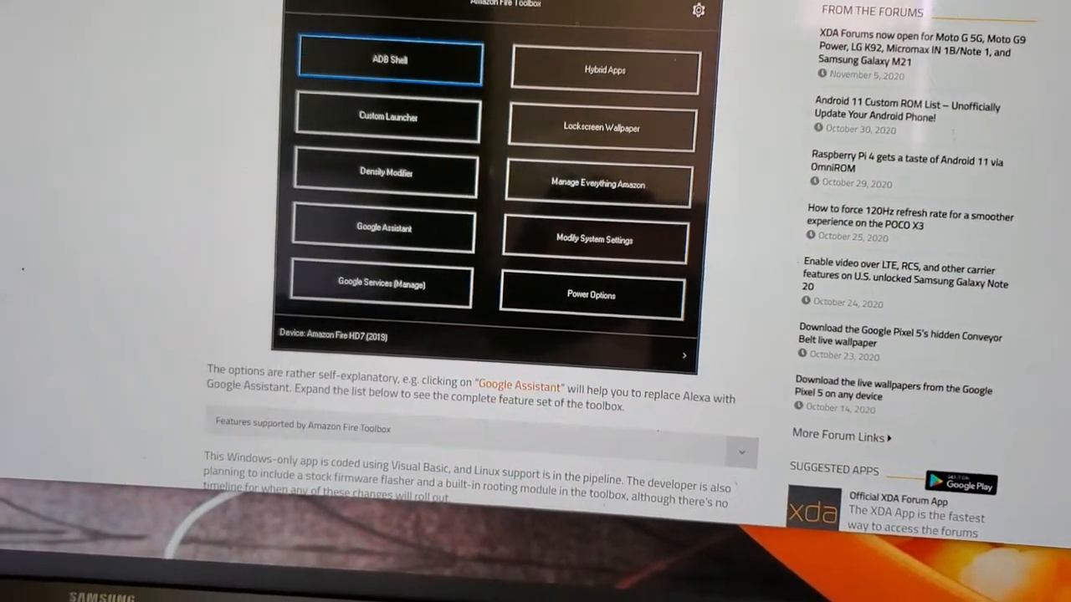
{"action": "scroll", "scroll_direction": "down", "scroll_amount": 3}
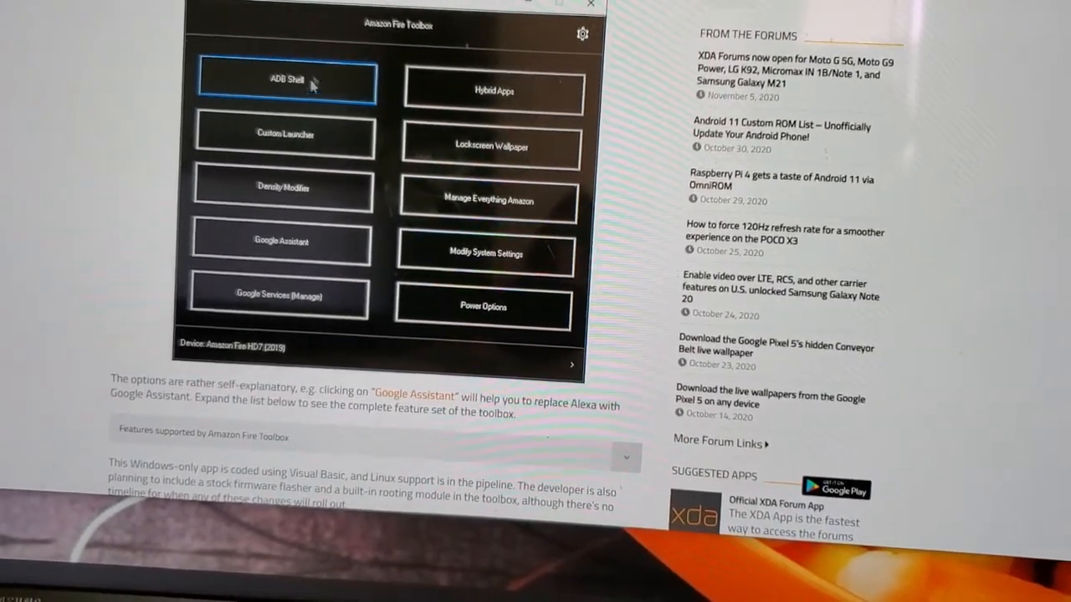
{"action": "scroll", "scroll_direction": "down", "scroll_amount": 3}
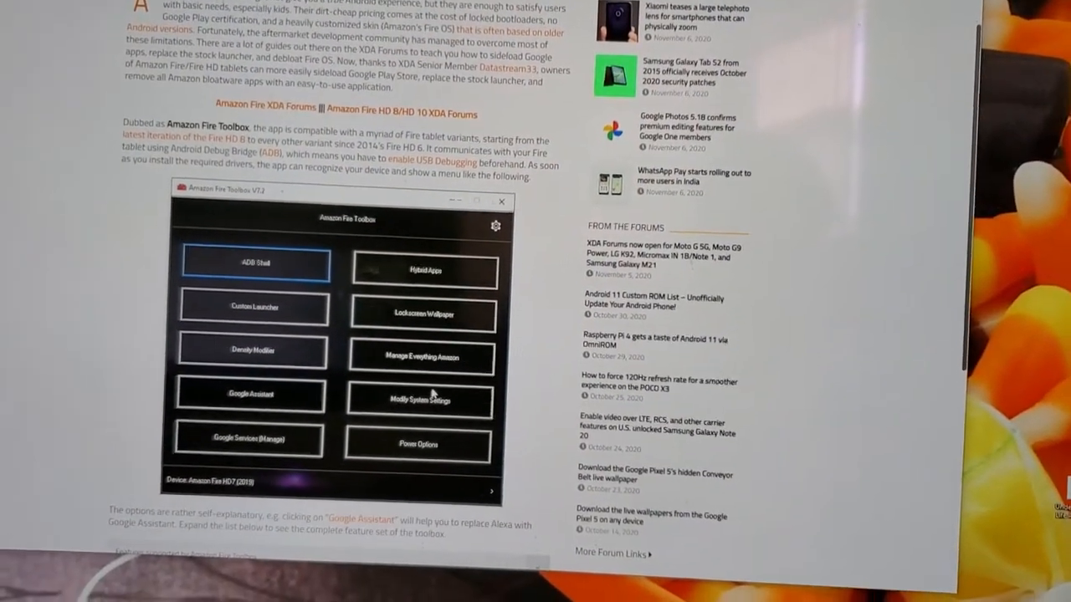
{"action": "scroll", "scroll_direction": "down", "scroll_amount": 3}
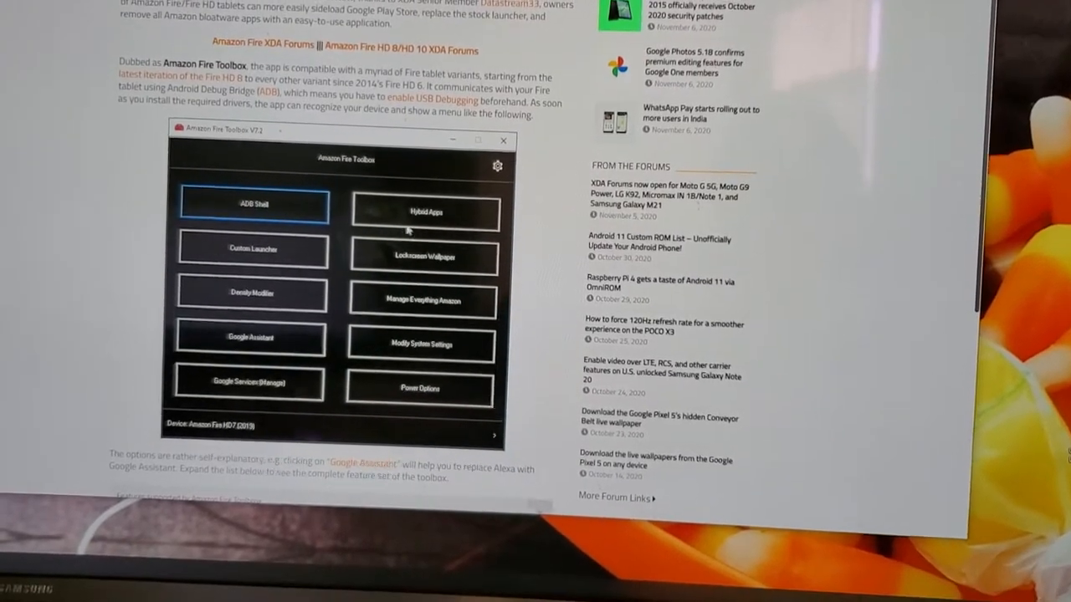